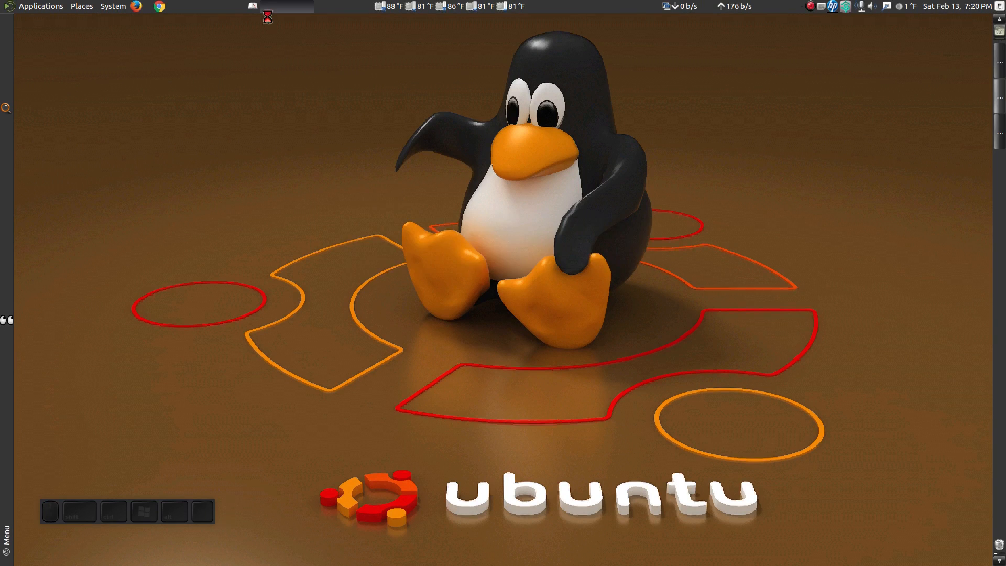
# Step: Open Document Properties from the File menu to turn off the page border
pyautogui.click(23, 35)
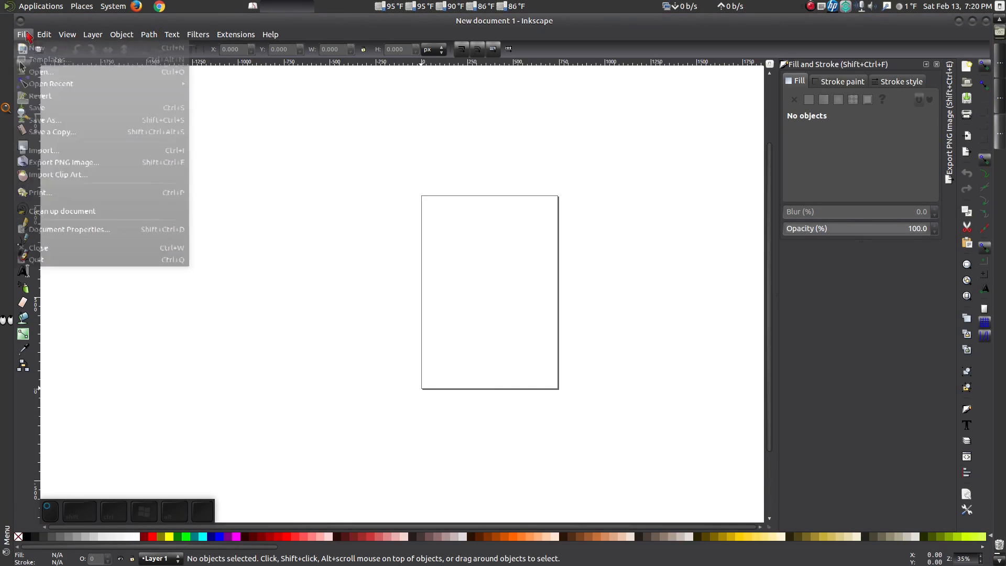
pyautogui.moveTo(68, 229)
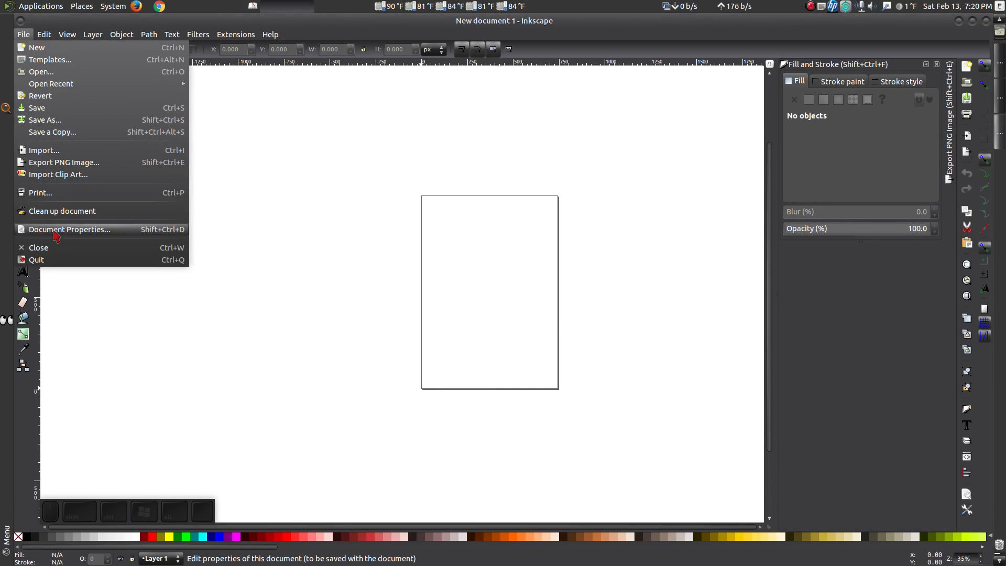
pyautogui.click(69, 229)
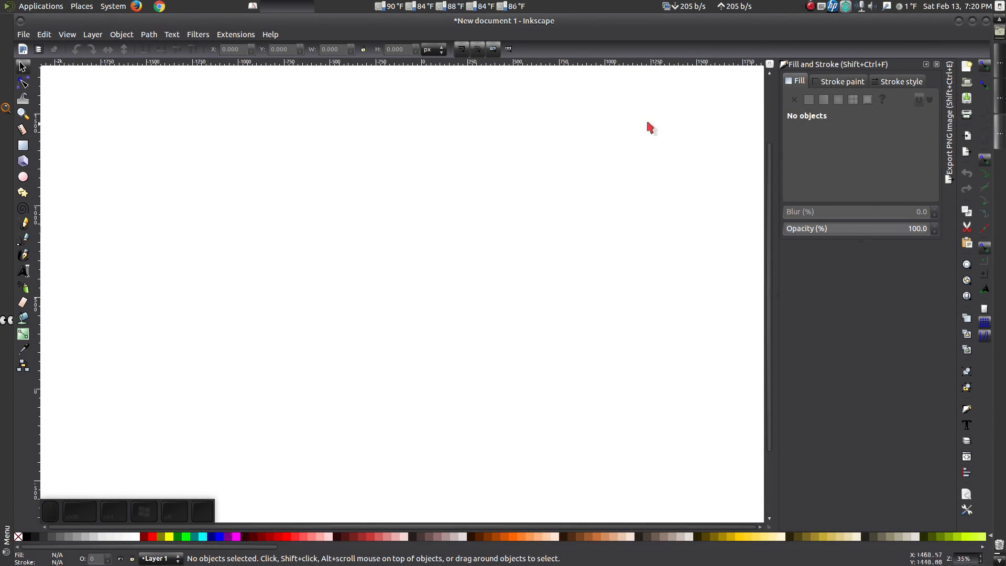
# Step: Draw a large rectangle in the upper-left of the page and set its fill to no paint
pyautogui.click(120, 34)
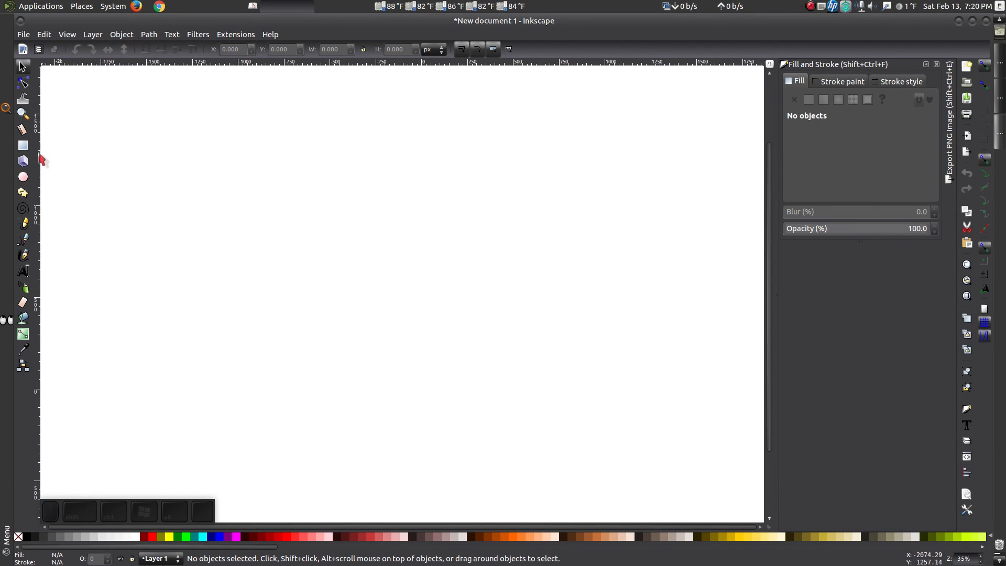
pyautogui.moveTo(270, 174); pyautogui.dragTo(290, 196)
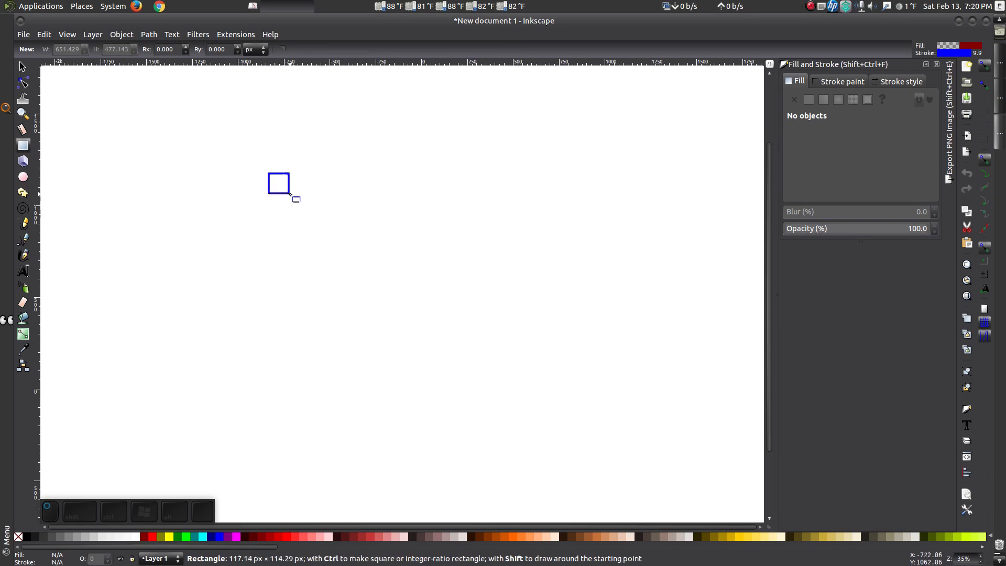
pyautogui.moveTo(278, 183); pyautogui.dragTo(441, 295)
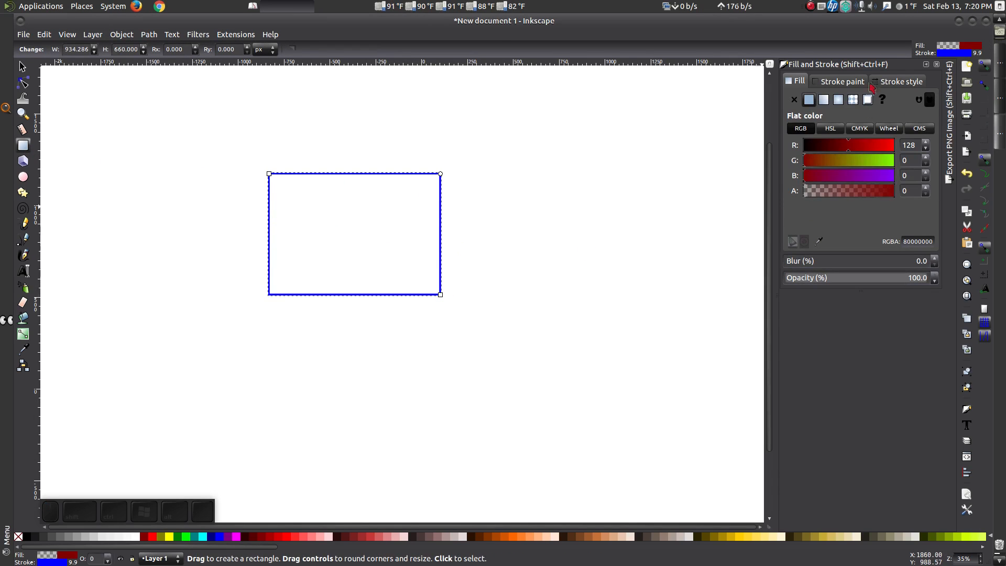
pyautogui.click(794, 99)
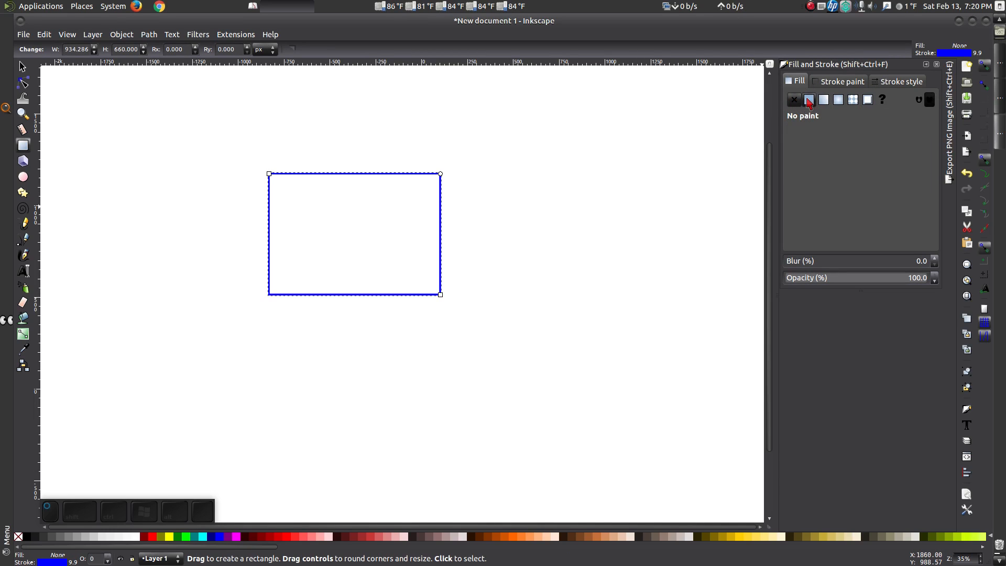
# Step: Give the rectangle a flat dark red fill (RGBA 800000ff) after trying other colours
pyautogui.click(808, 99)
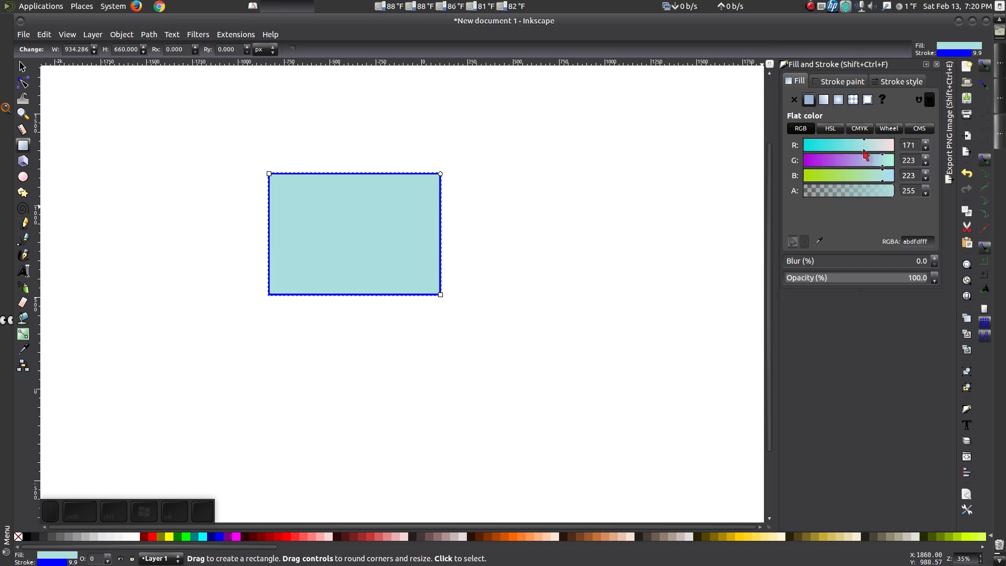
pyautogui.moveTo(864, 160); pyautogui.dragTo(821, 159)
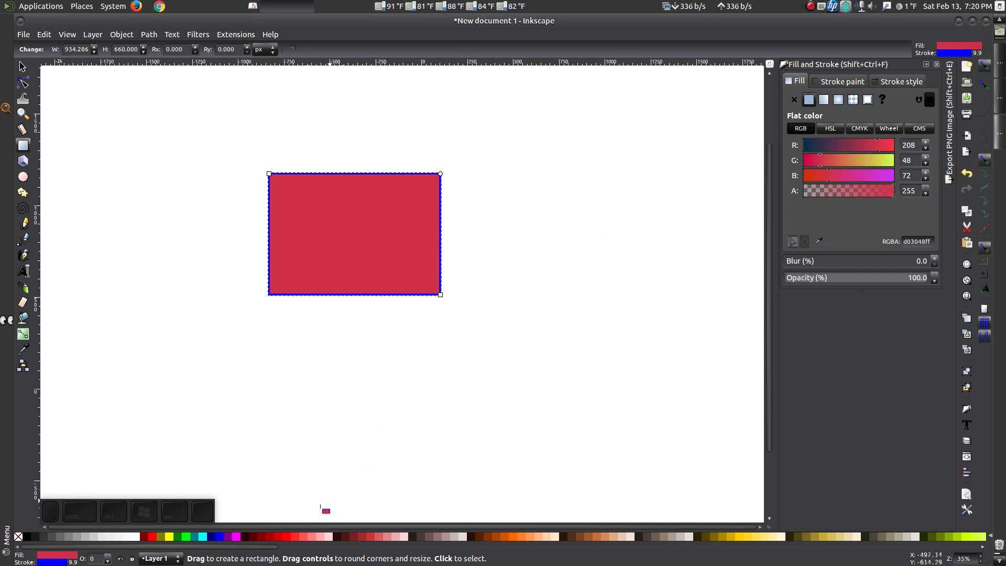
pyautogui.click(218, 536)
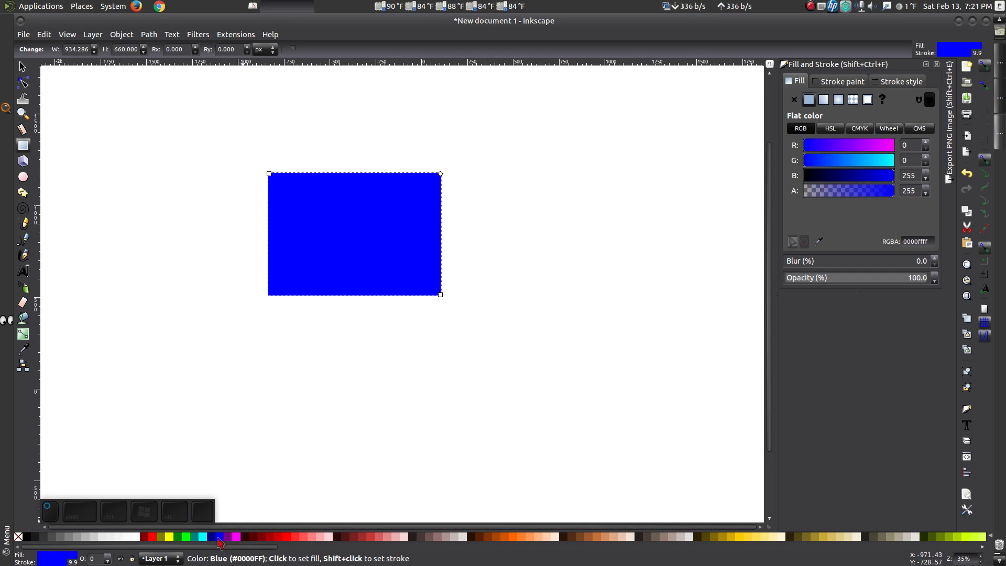
pyautogui.moveTo(262, 537)
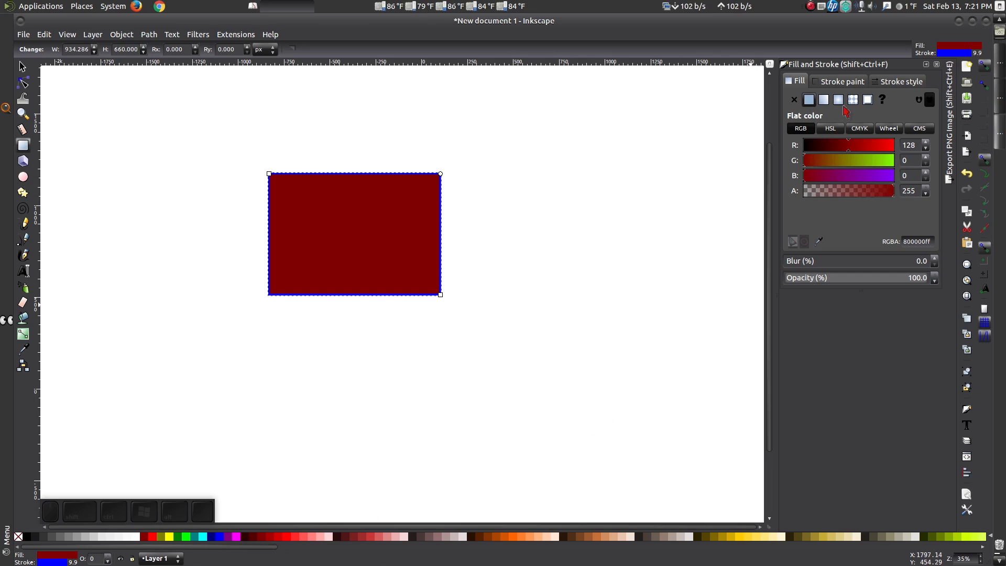
pyautogui.click(840, 80)
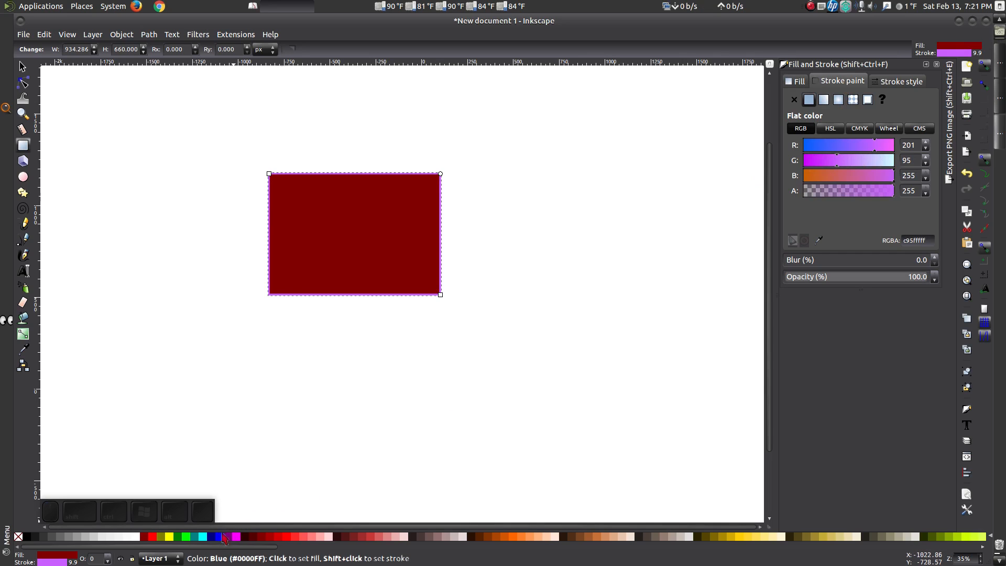
# Step: Set the rectangle's stroke to bright blue using palette swatches
pyautogui.rightClick(224, 536)
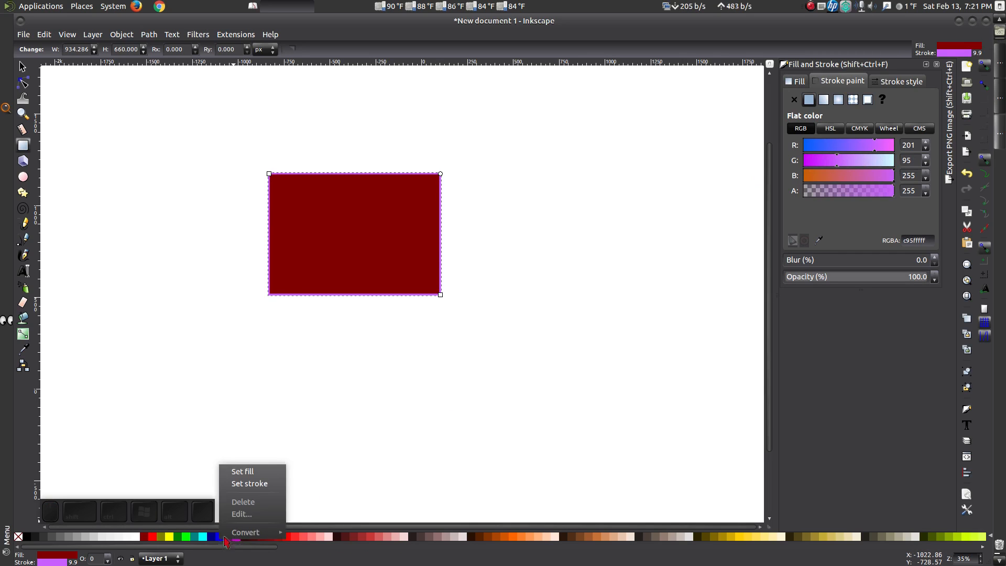
pyautogui.click(215, 536)
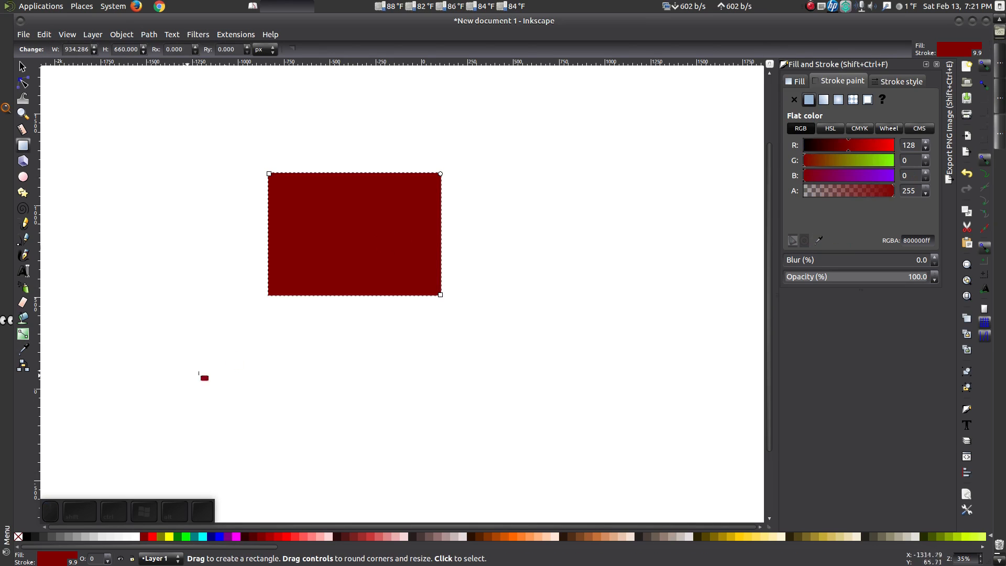
pyautogui.rightClick(203, 537)
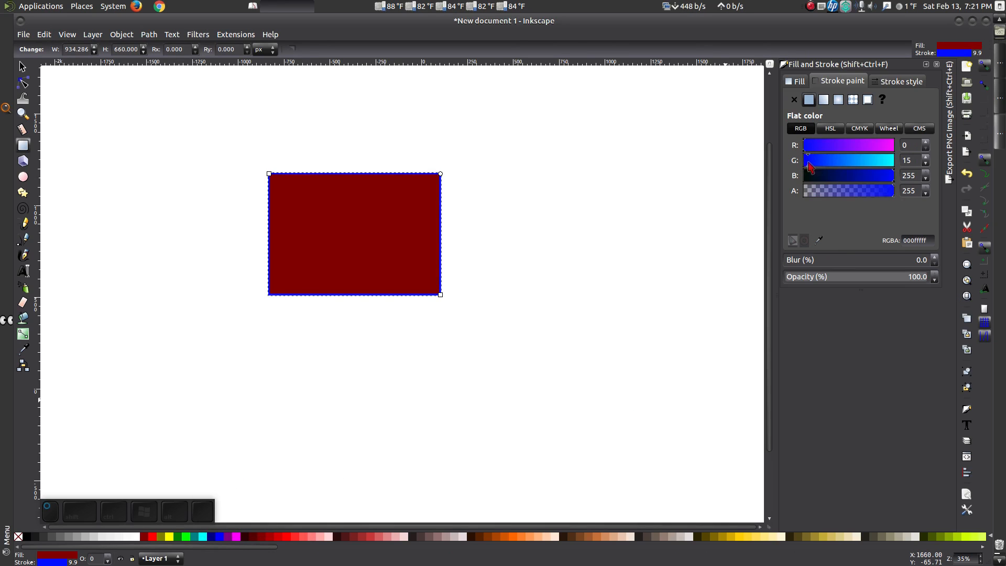
pyautogui.click(900, 81)
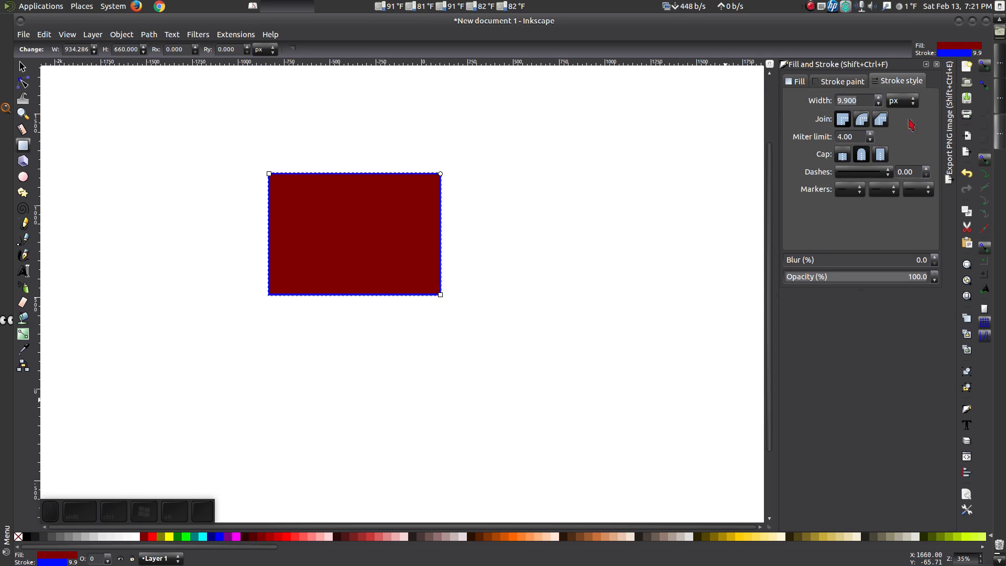
# Step: Make the blue stroke a solid, undashed 10 px outline
pyautogui.click(863, 171)
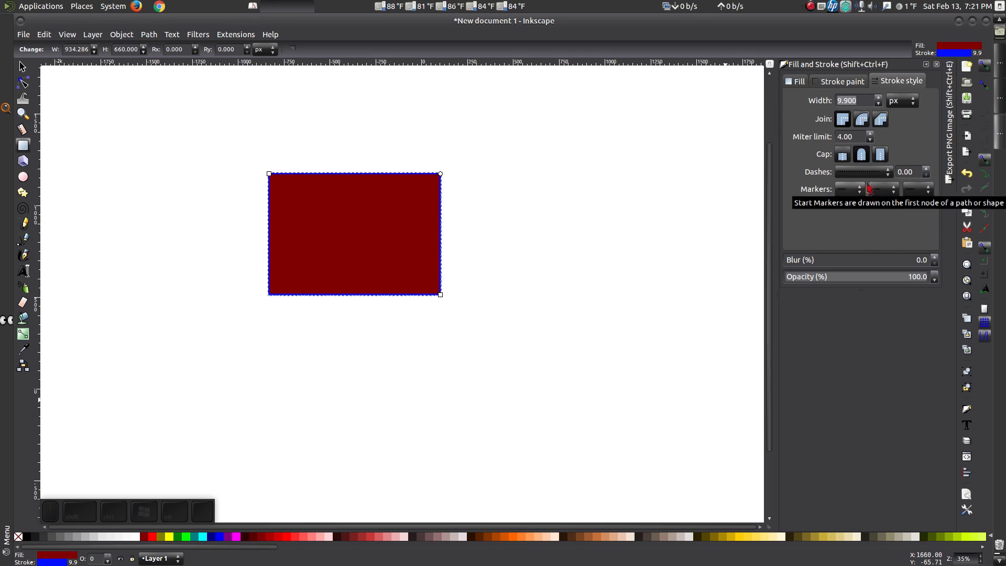
pyautogui.click(926, 169)
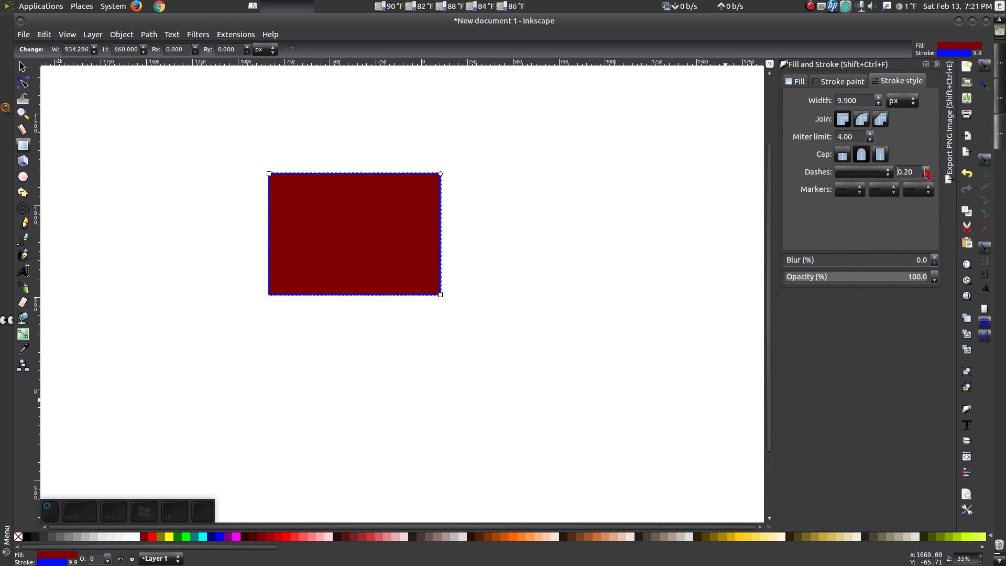
pyautogui.click(928, 169)
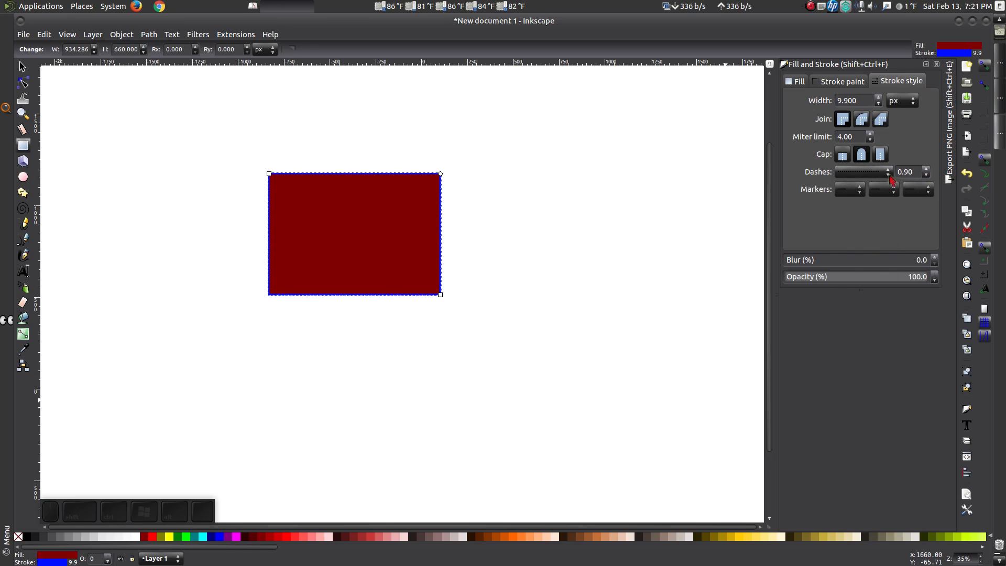
pyautogui.click(877, 98)
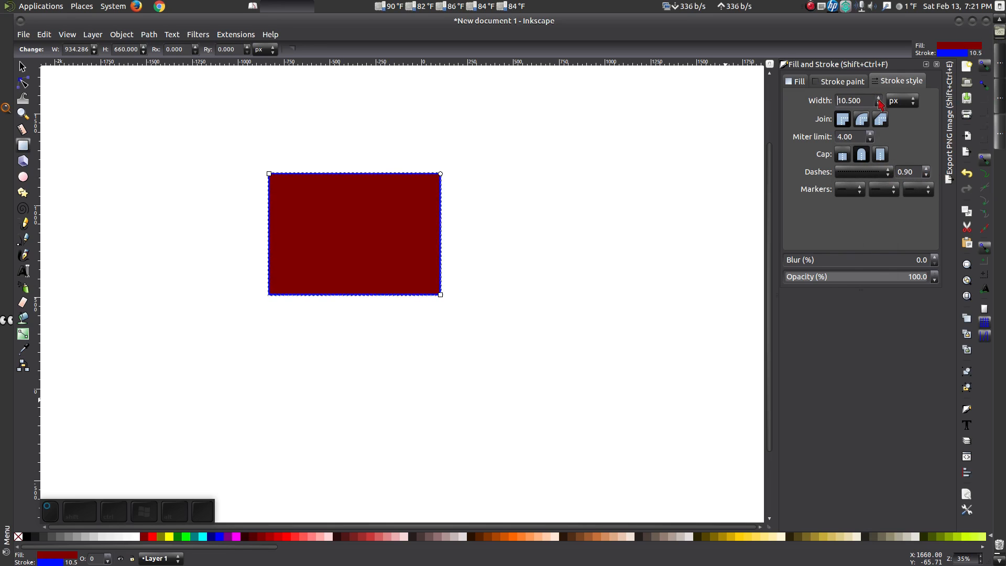
pyautogui.click(878, 102)
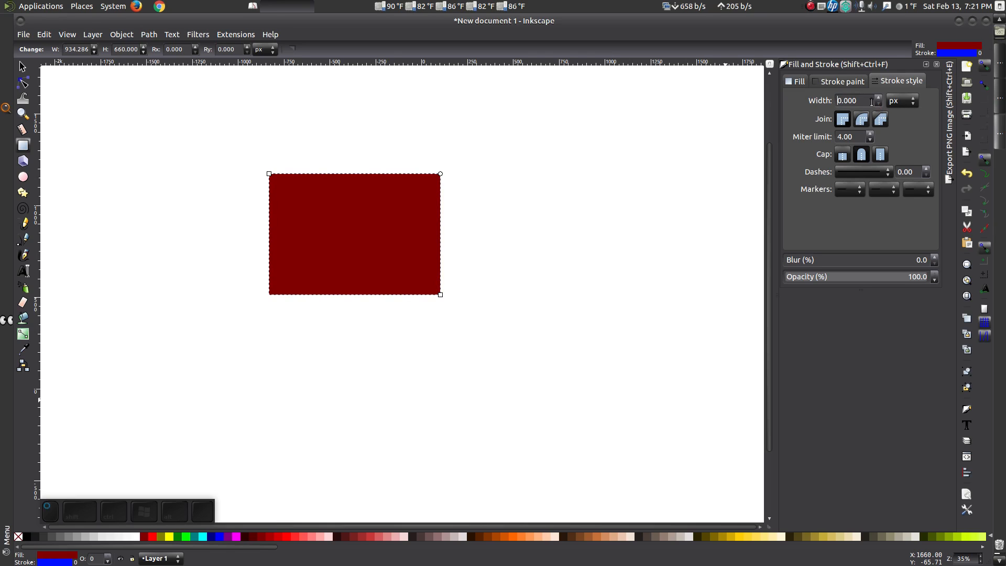
pyautogui.write('10.000')
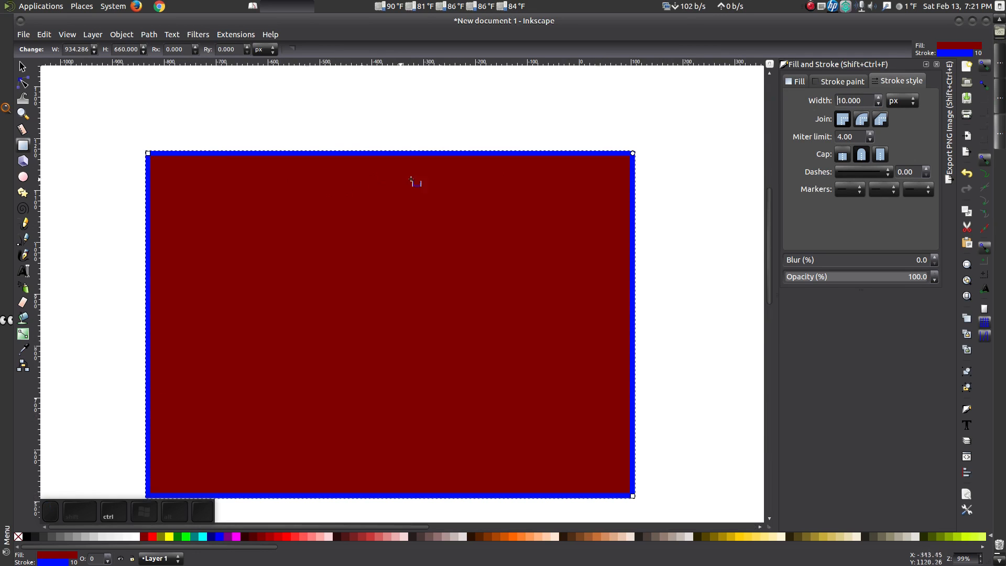
pyautogui.moveTo(898, 182)
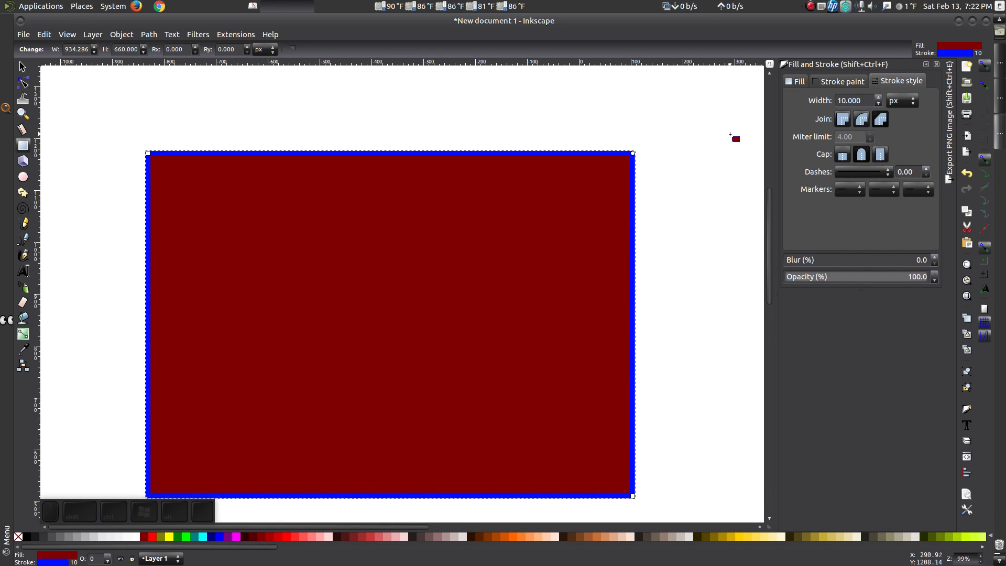
# Step: Thicken the blue stroke to about 41.6 px with sharp mitered corners
pyautogui.click(842, 120)
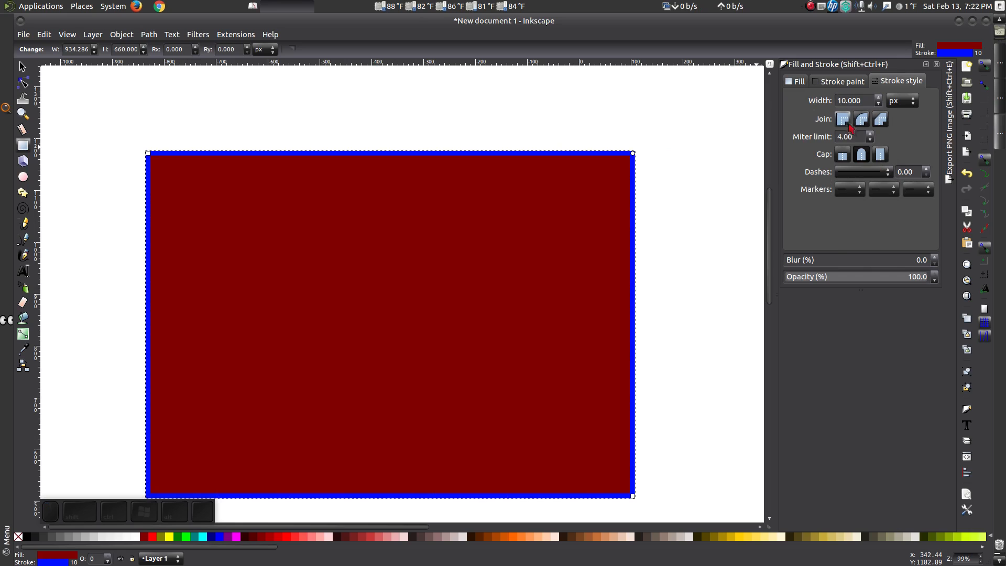
pyautogui.click(861, 120)
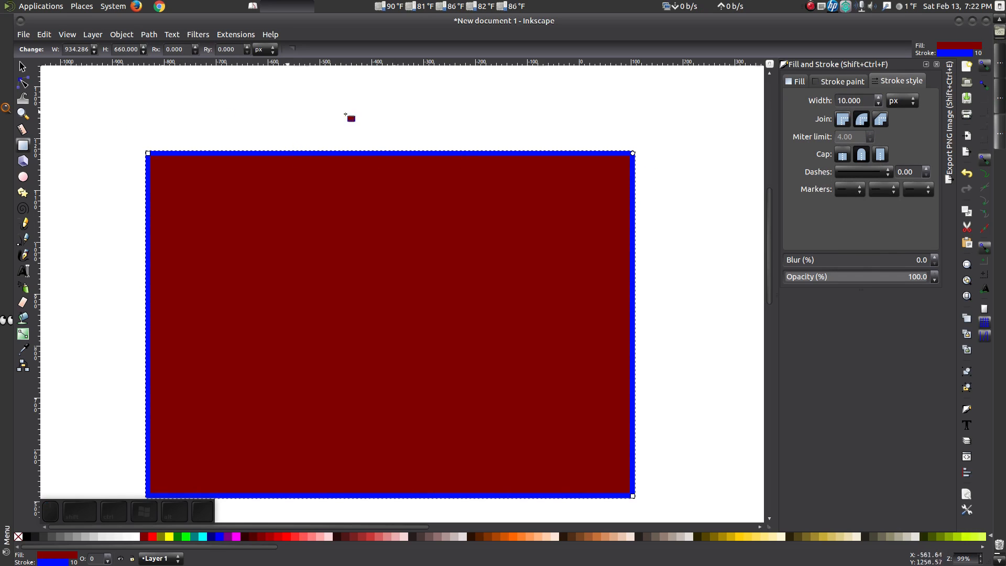
pyautogui.click(878, 97)
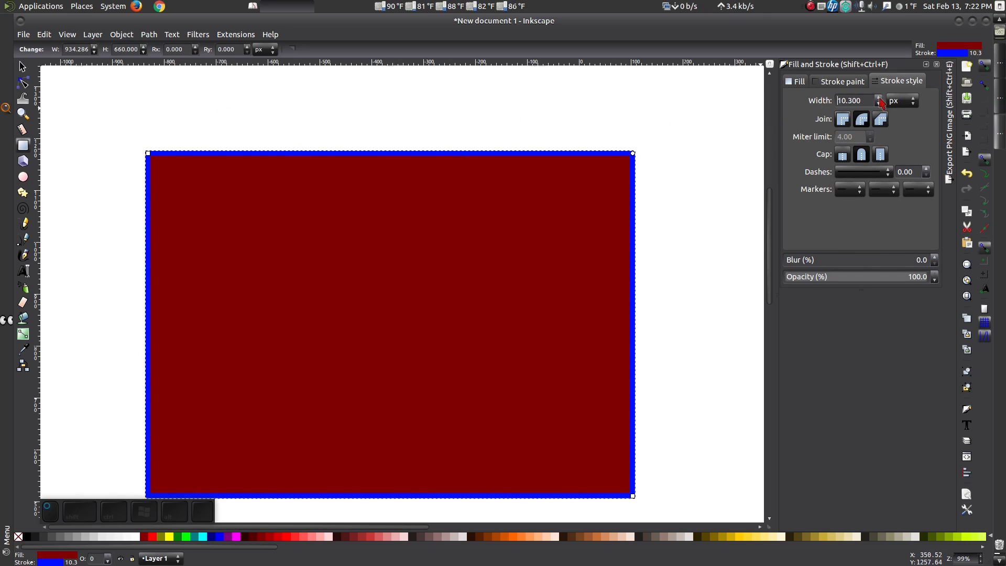
pyautogui.click(878, 98)
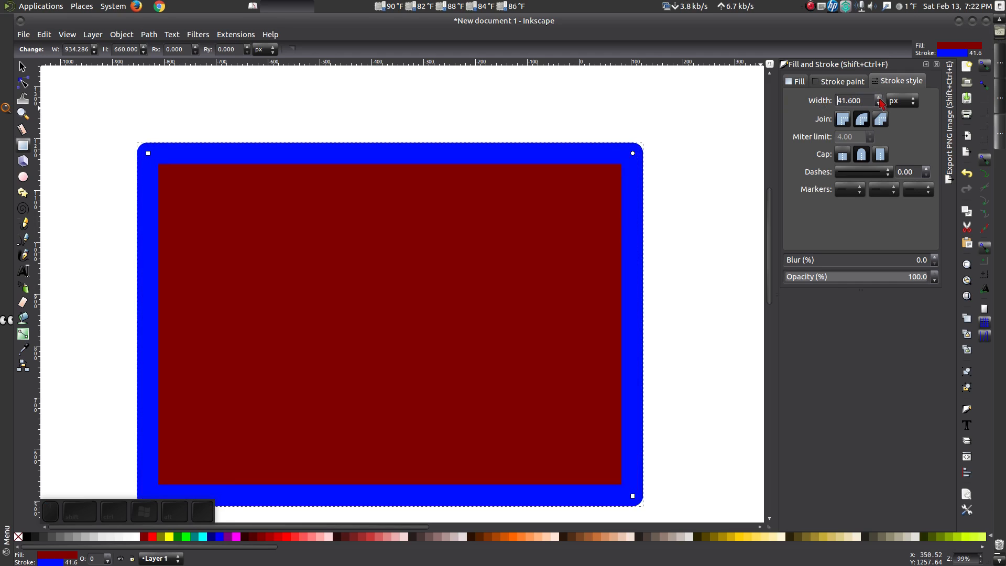
pyautogui.click(861, 120)
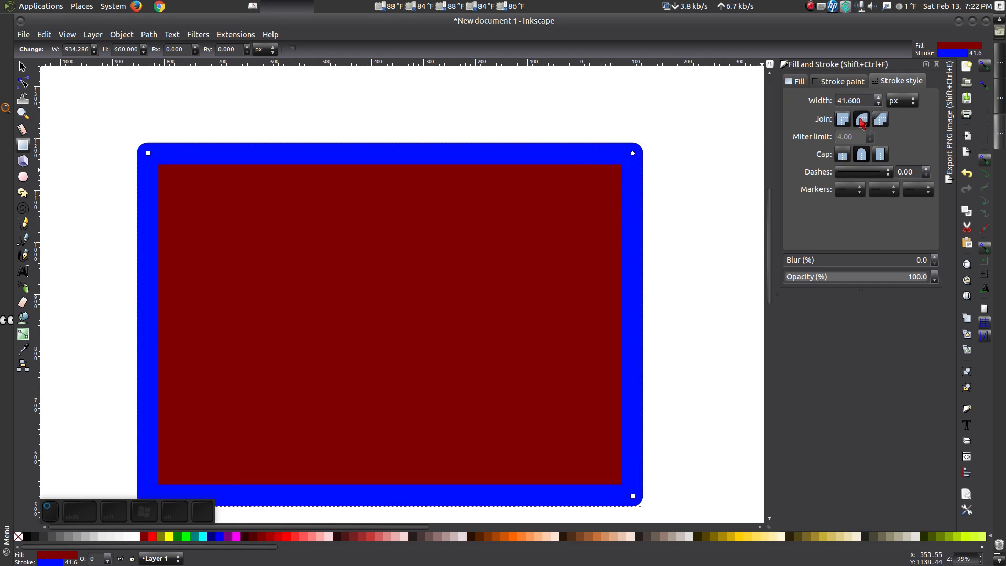
pyautogui.click(842, 119)
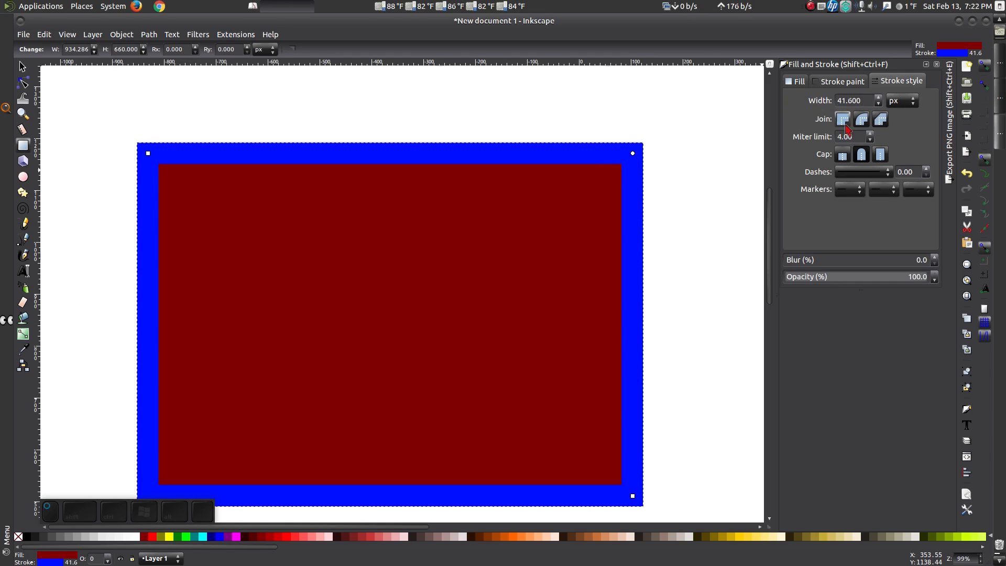